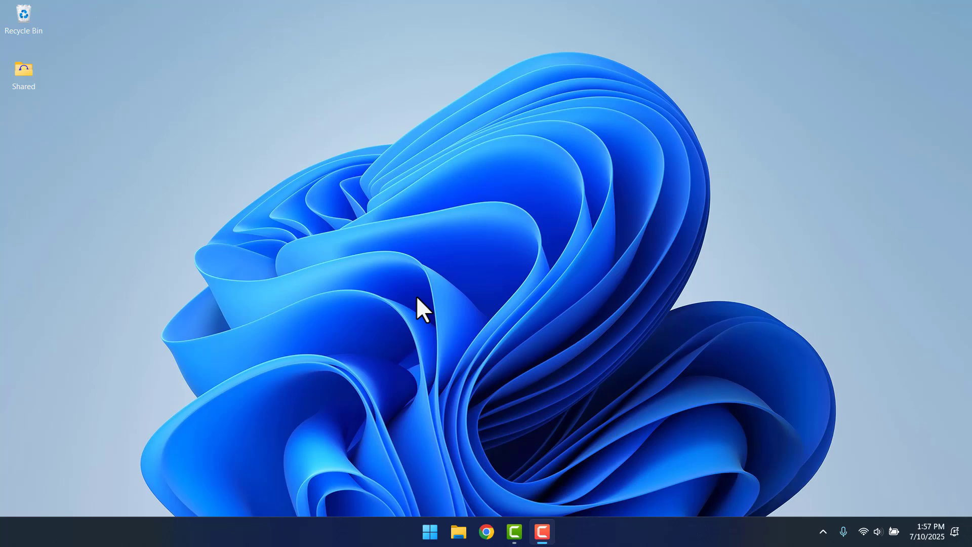
{"action": "mouse_move", "coordinate": [421, 394]}
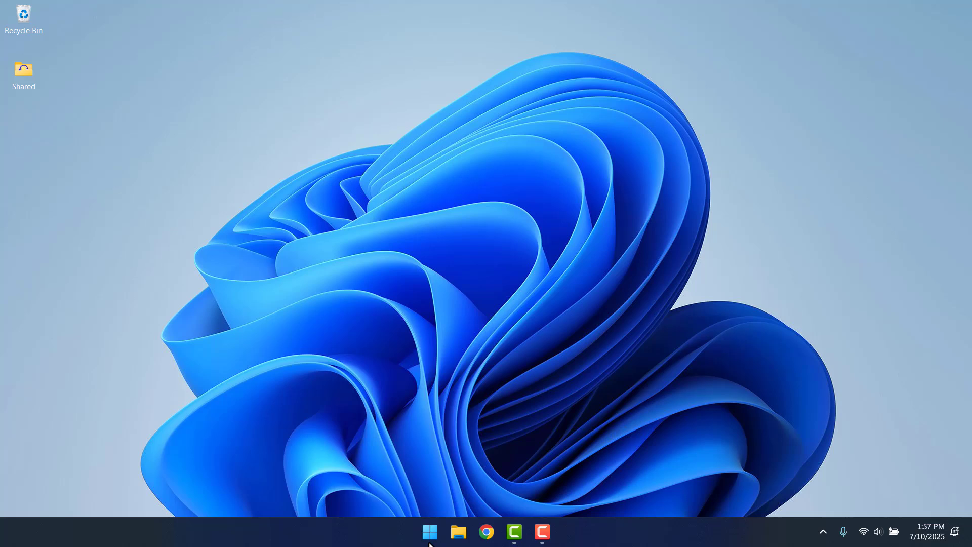
Step: Bring up the Run dialog with services.msc entered in the Open box
{"action": "key", "text": "Win+r"}
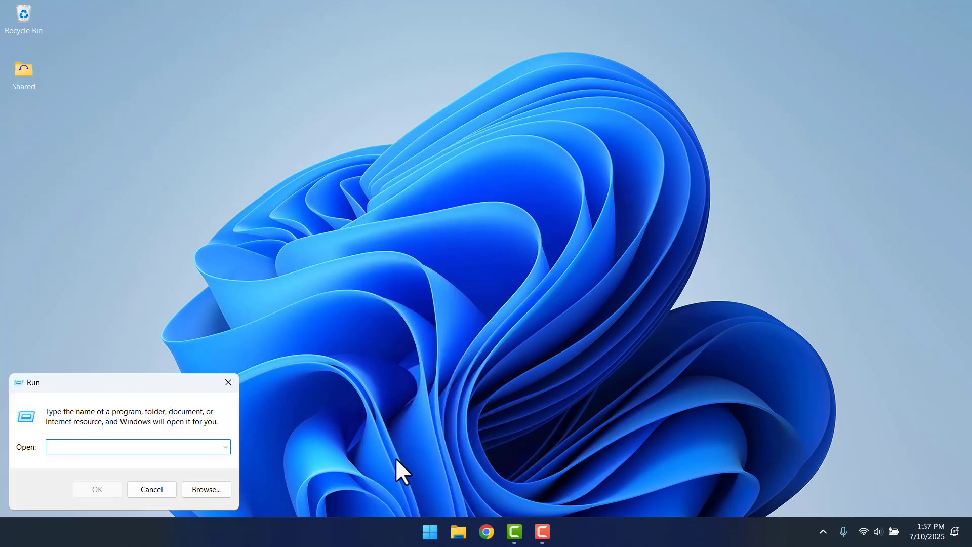
{"action": "key", "text": "win+r"}
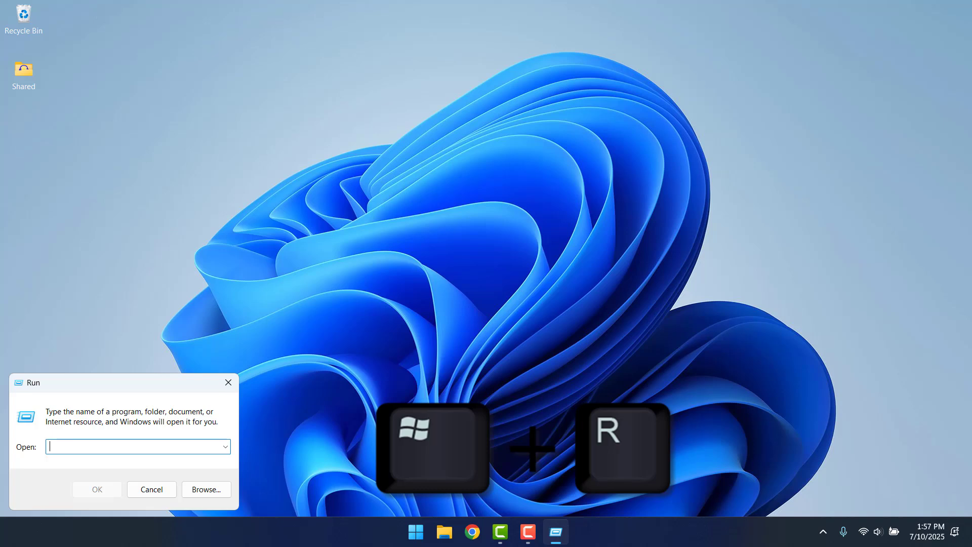
{"action": "type", "text": "services."}
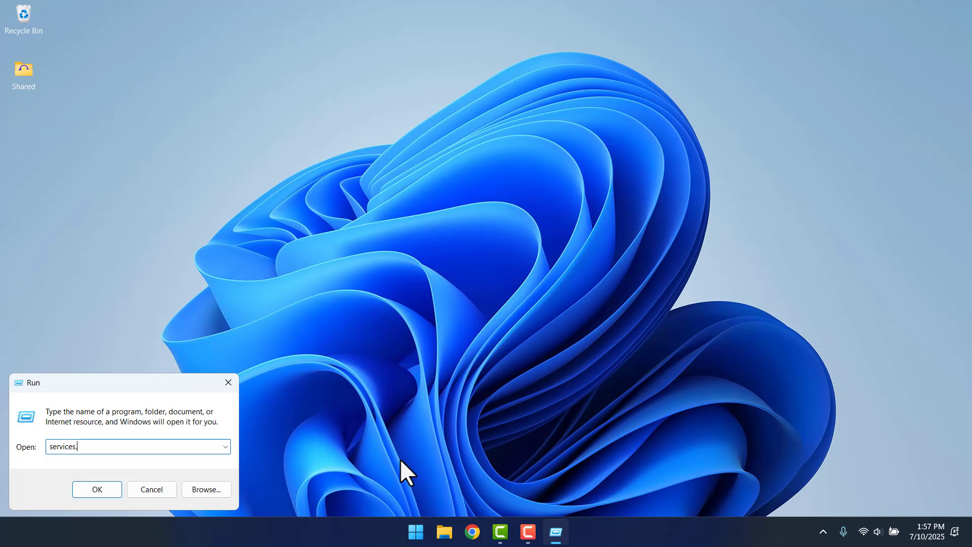
{"action": "type", "text": "msc"}
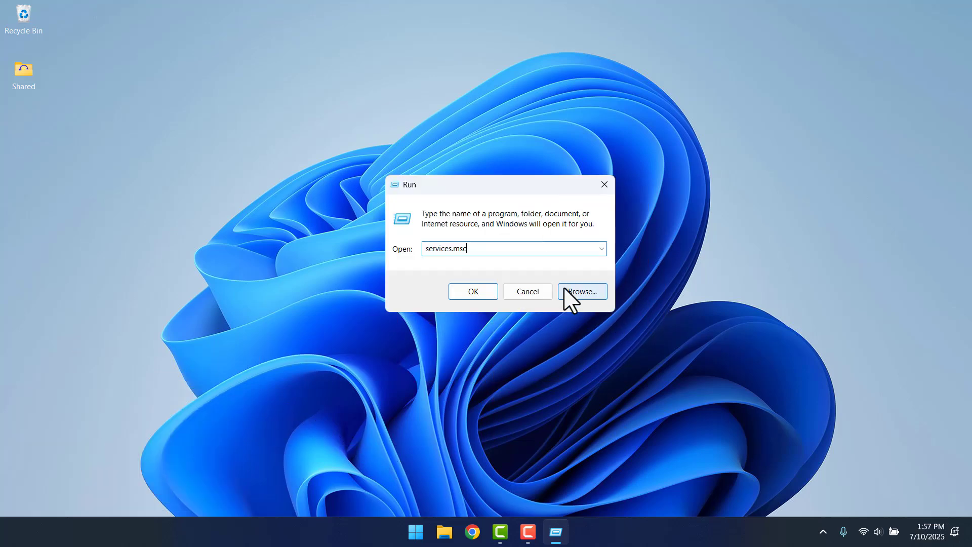
Step: Launch Services and bring up the Windows Update service's properties
{"action": "left_click", "coordinate": [472, 292]}
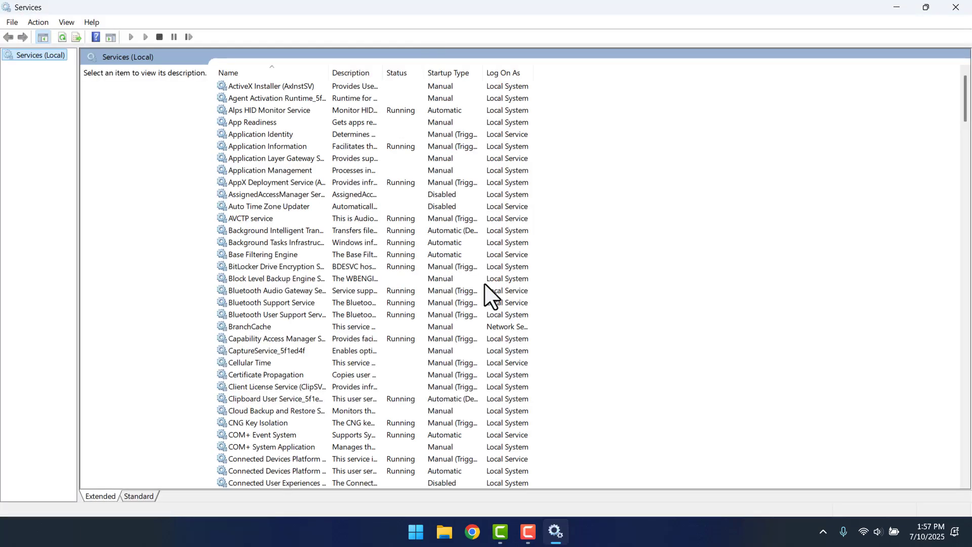
{"action": "scroll", "scroll_direction": "down", "scroll_amount": 3}
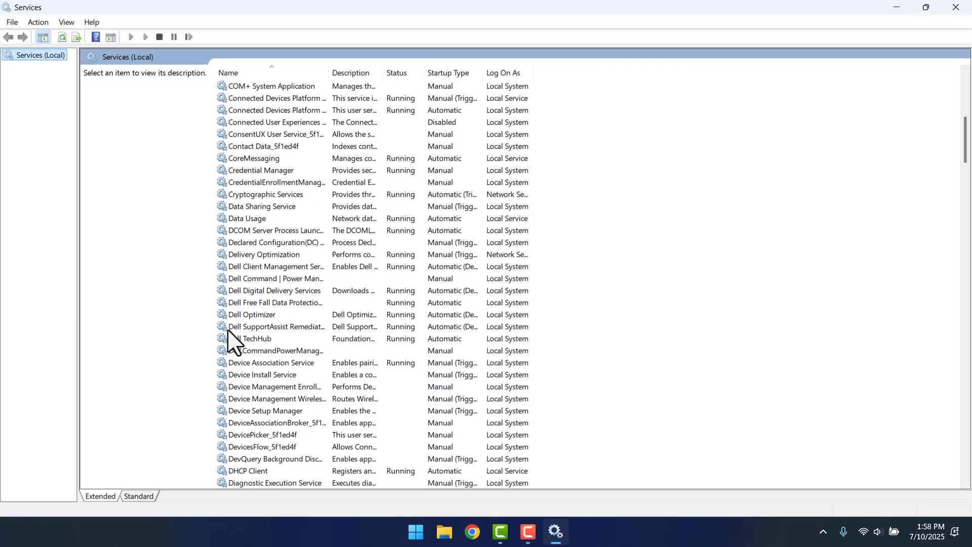
{"action": "scroll", "scroll_direction": "down", "scroll_amount": 3}
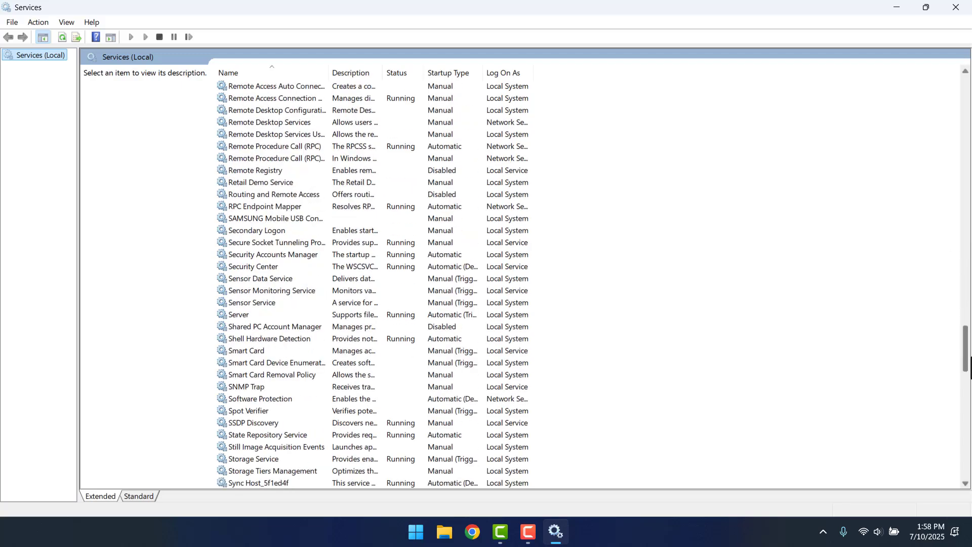
{"action": "scroll", "scroll_direction": "down", "scroll_amount": 3}
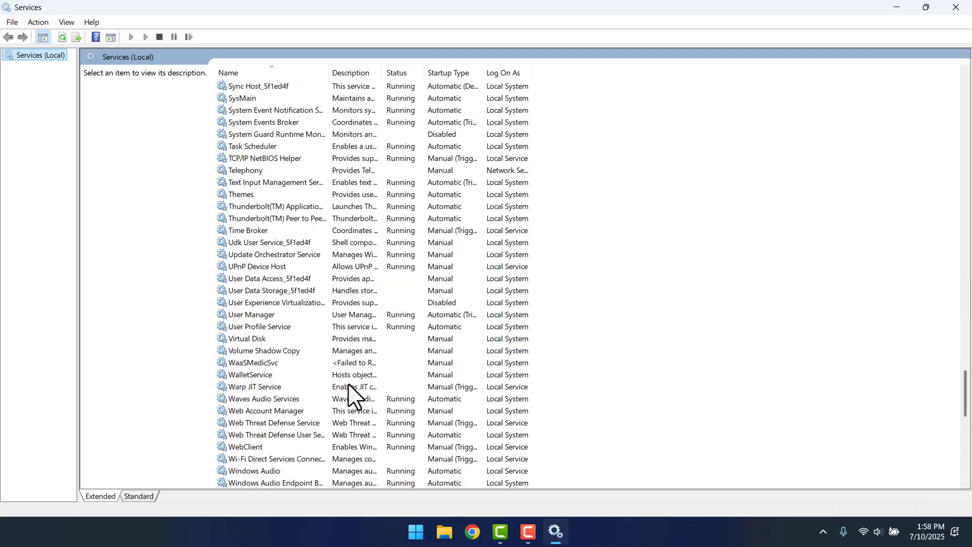
{"action": "scroll", "scroll_direction": "down", "scroll_amount": 3}
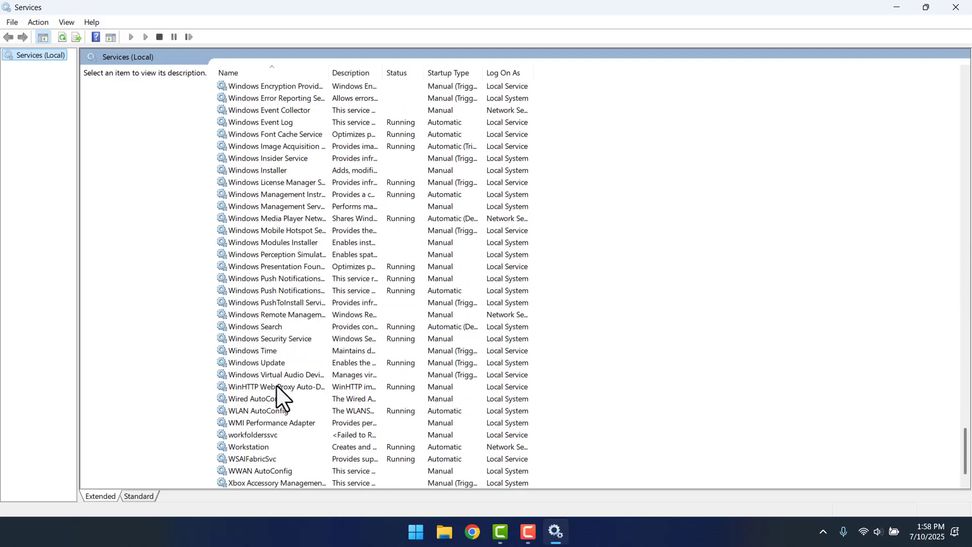
{"action": "right_click", "coordinate": [256, 363]}
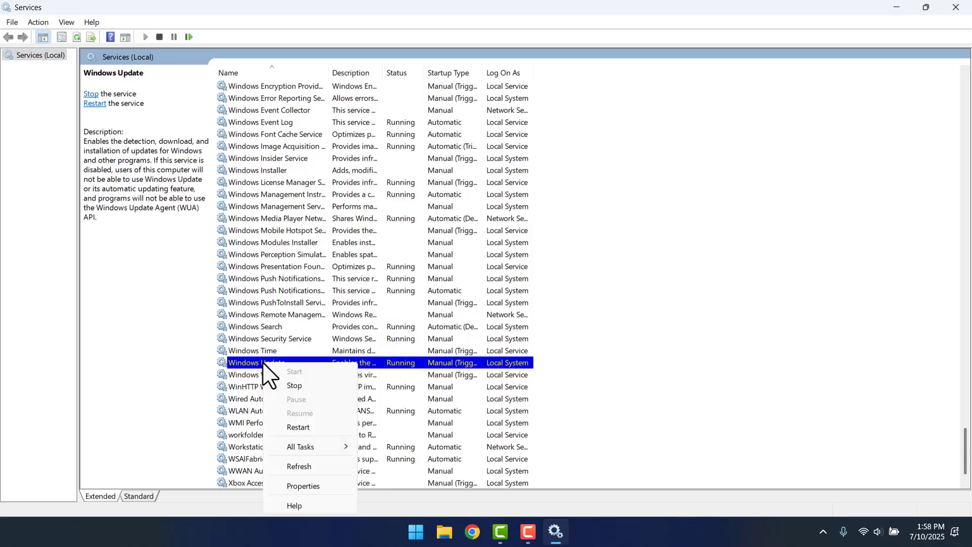
{"action": "left_click", "coordinate": [303, 485]}
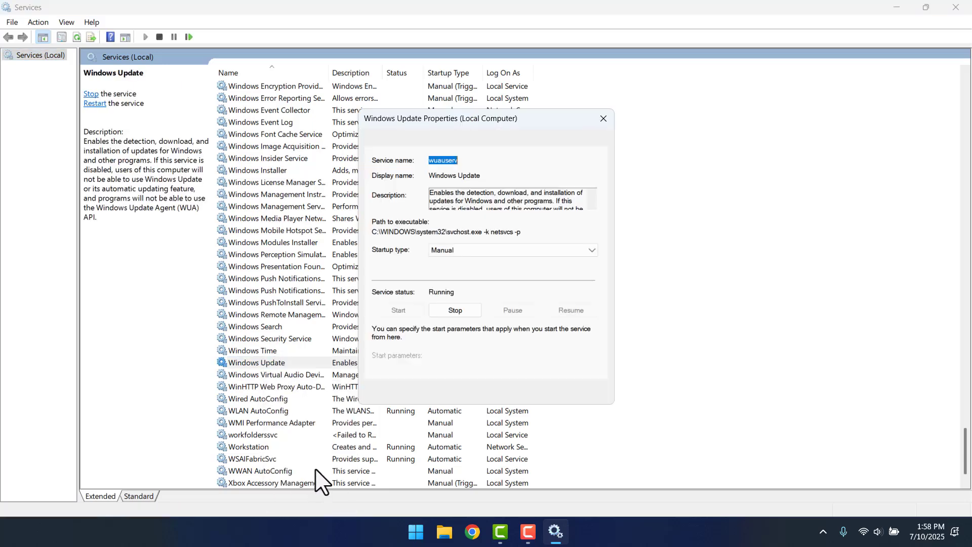
Step: Set Windows Update's startup type to Disabled, stop the service and save
{"action": "left_click", "coordinate": [511, 250]}
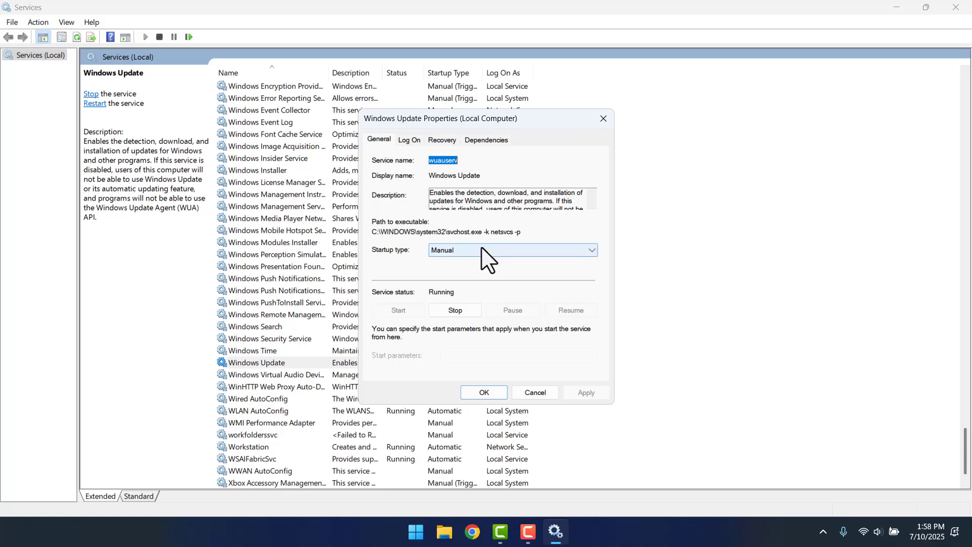
{"action": "left_click", "coordinate": [592, 250]}
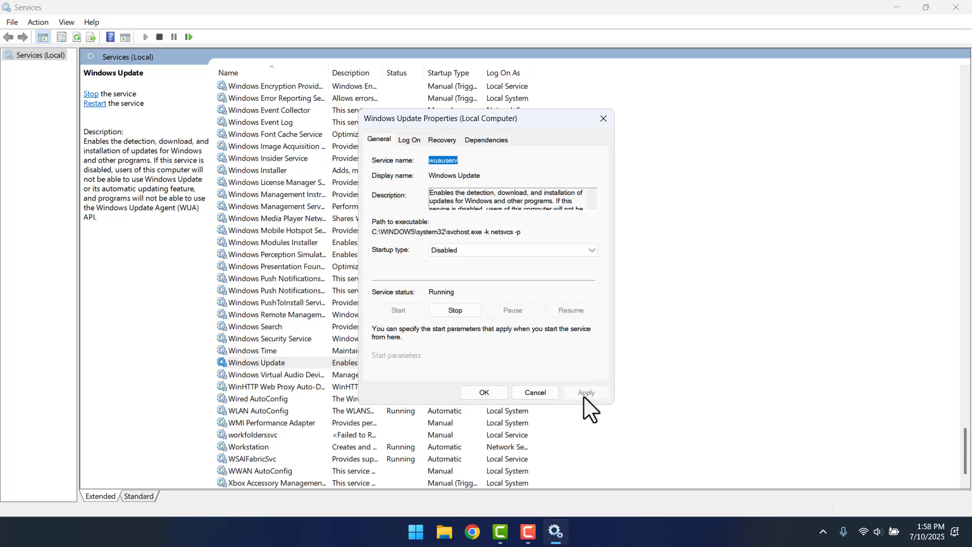
{"action": "mouse_move", "coordinate": [455, 309]}
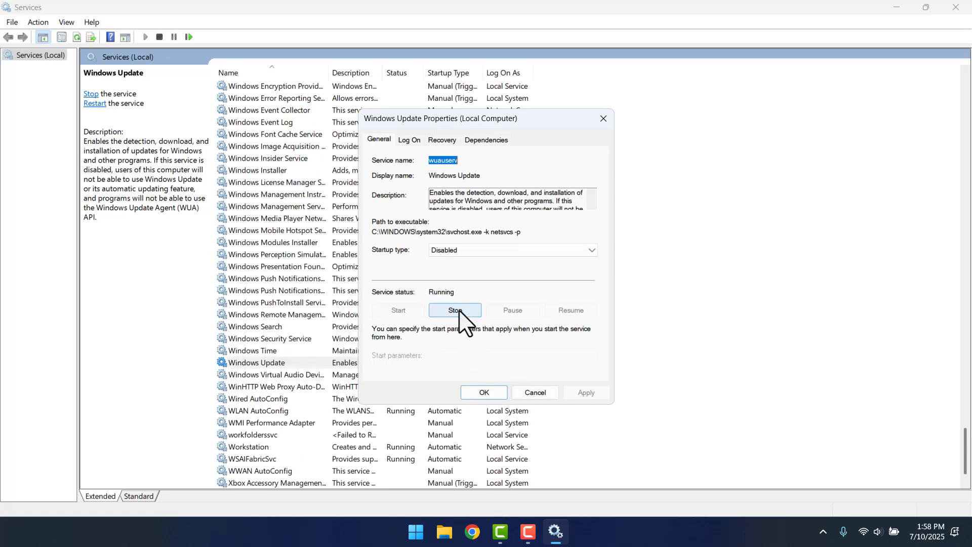
{"action": "left_click", "coordinate": [455, 309]}
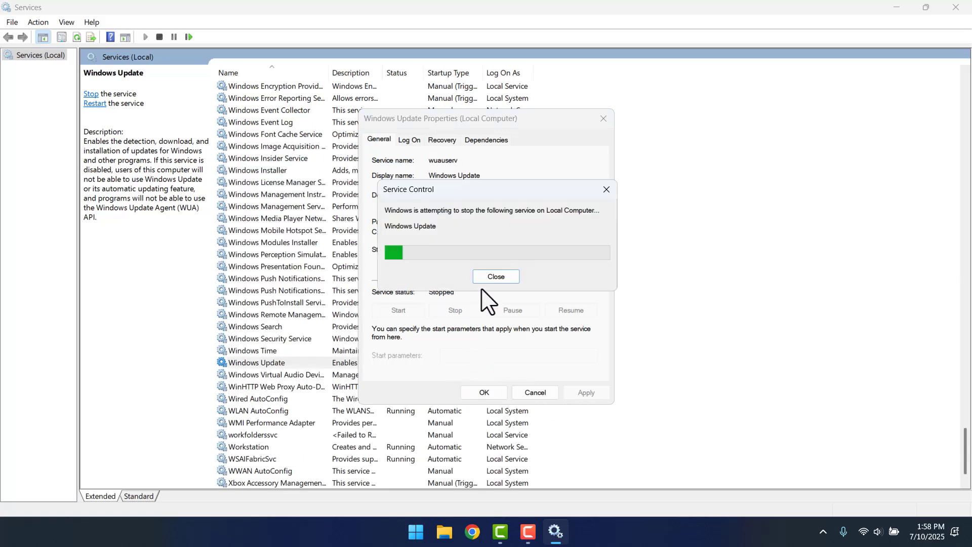
{"action": "left_click", "coordinate": [495, 275]}
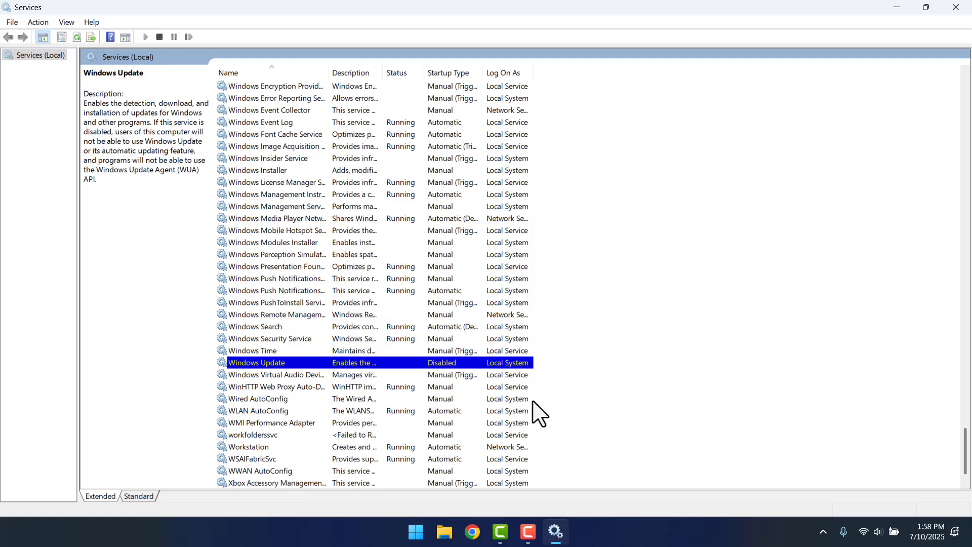
{"action": "mouse_move", "coordinate": [956, 7]}
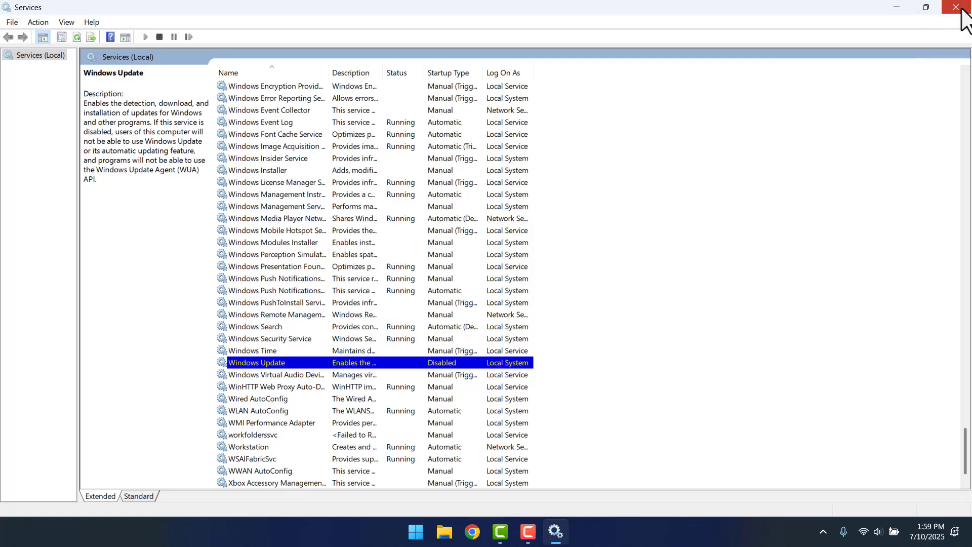
Step: Close Services and launch regedit from the Run dialog
{"action": "left_click", "coordinate": [959, 7]}
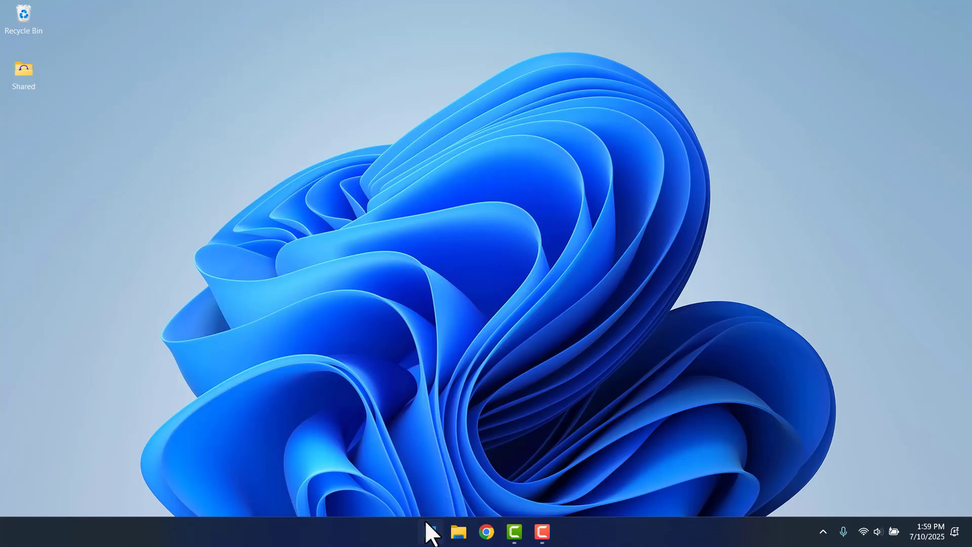
{"action": "key", "text": "Win+r"}
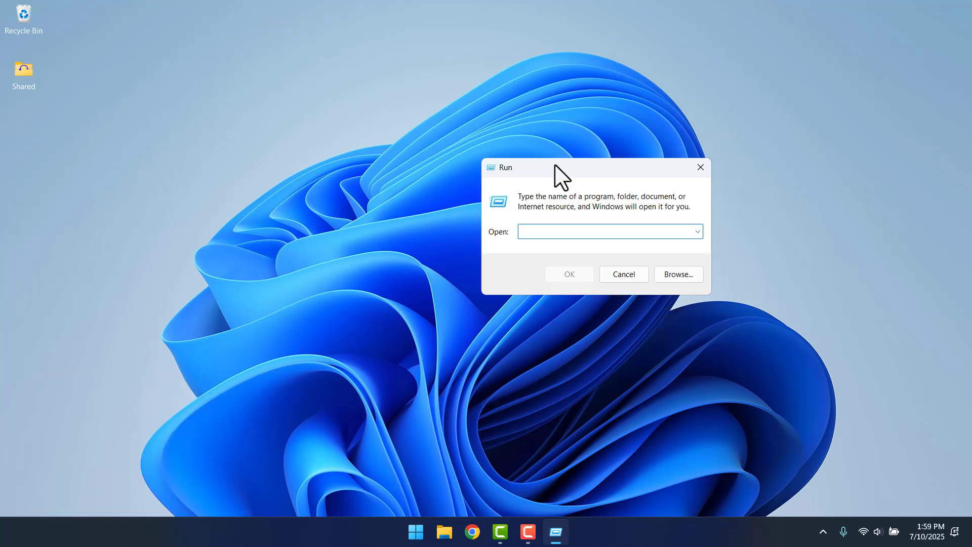
{"action": "type", "text": "regedit"}
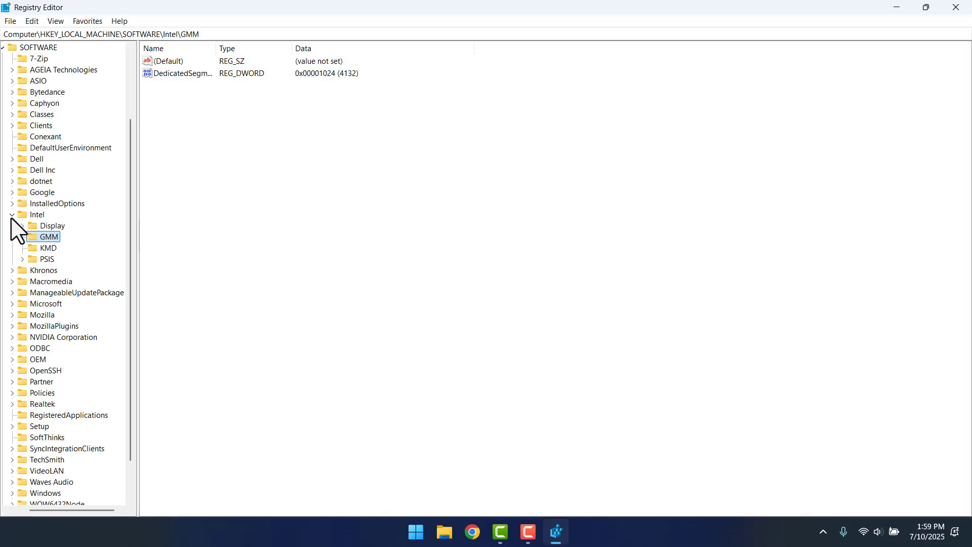
Step: Navigate the tree to HKEY_LOCAL_MACHINE\SOFTWARE\Policies\Microsoft\Windows and expand it
{"action": "left_click", "coordinate": [12, 214]}
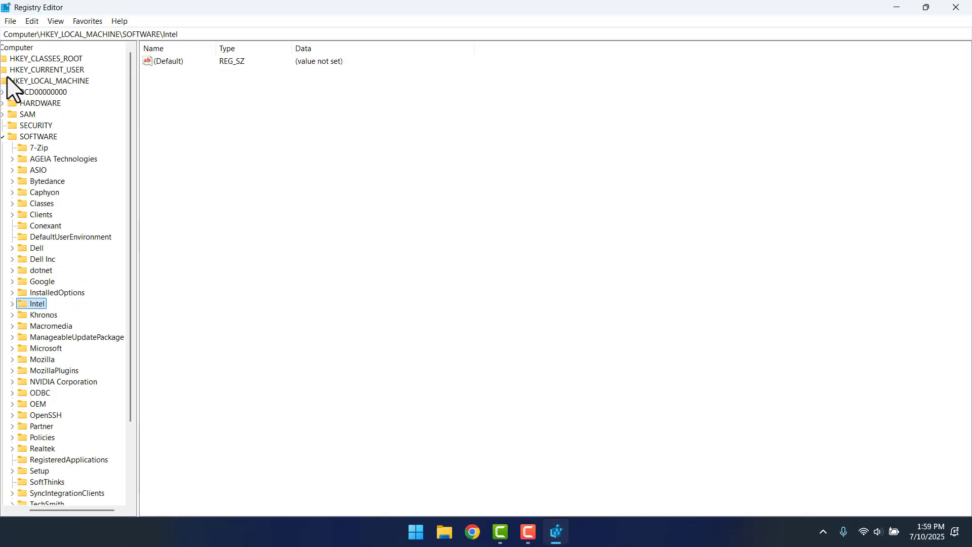
{"action": "left_click", "coordinate": [42, 137]}
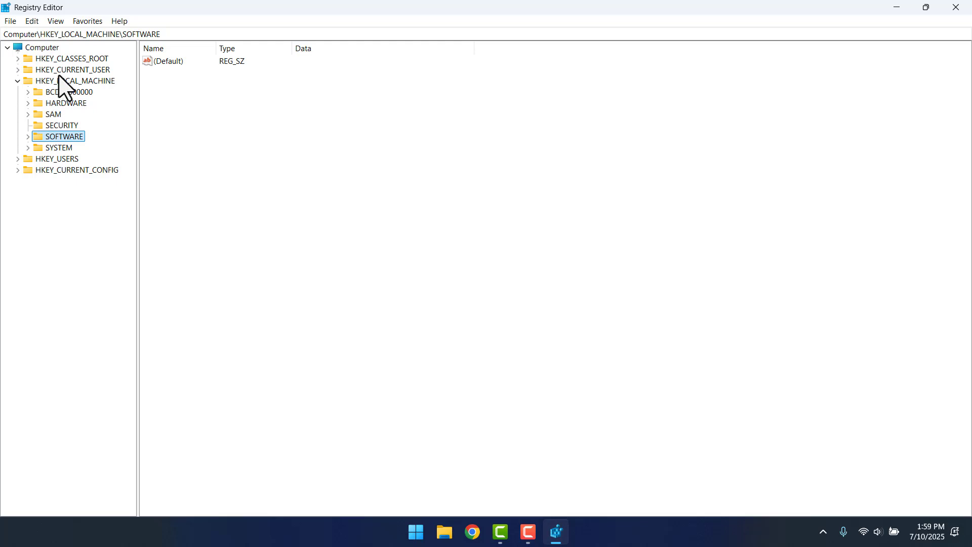
{"action": "left_click", "coordinate": [28, 136]}
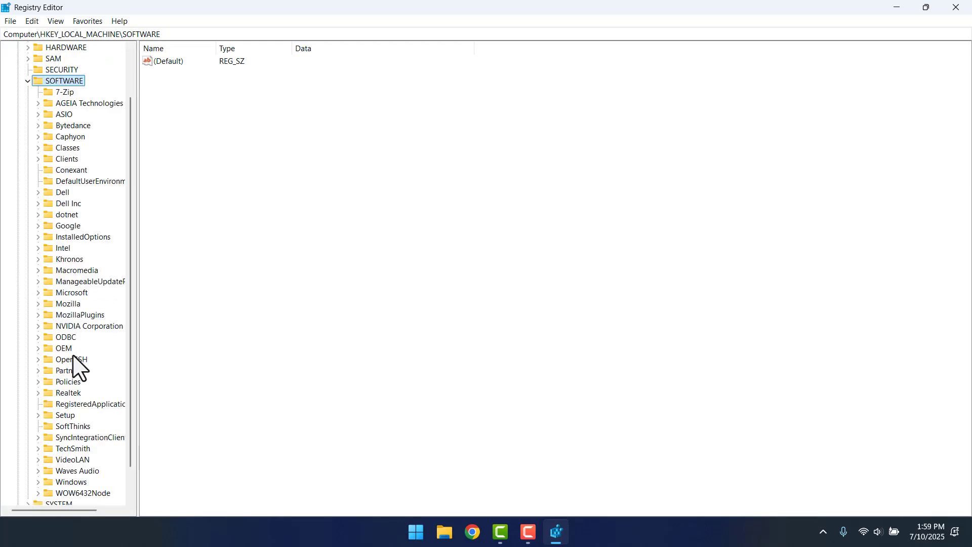
{"action": "left_click", "coordinate": [39, 382]}
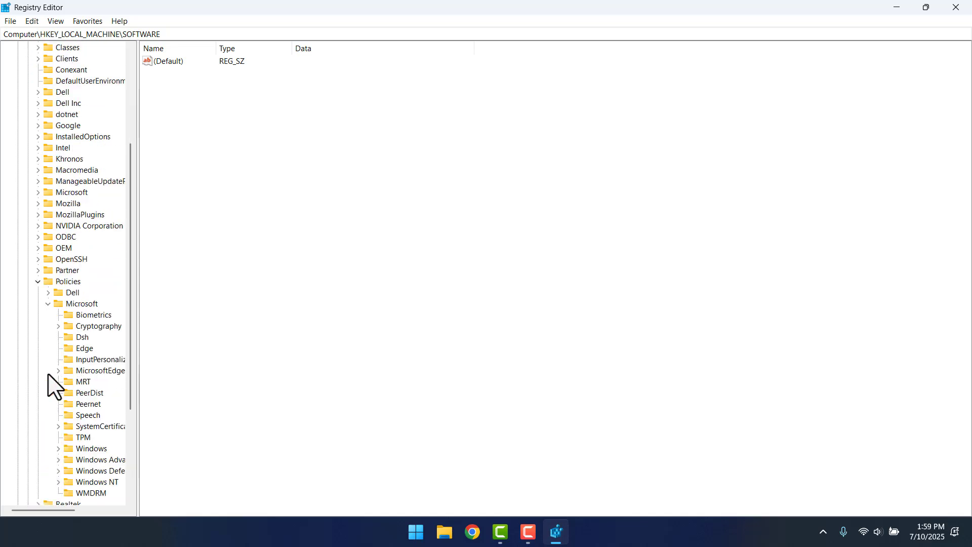
{"action": "scroll", "scroll_direction": "down", "scroll_amount": 3}
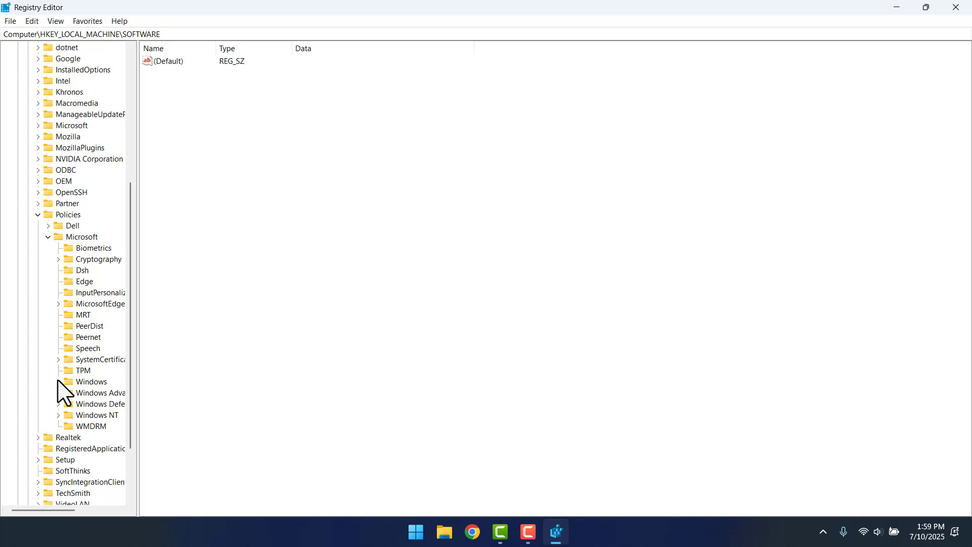
{"action": "left_click", "coordinate": [59, 381]}
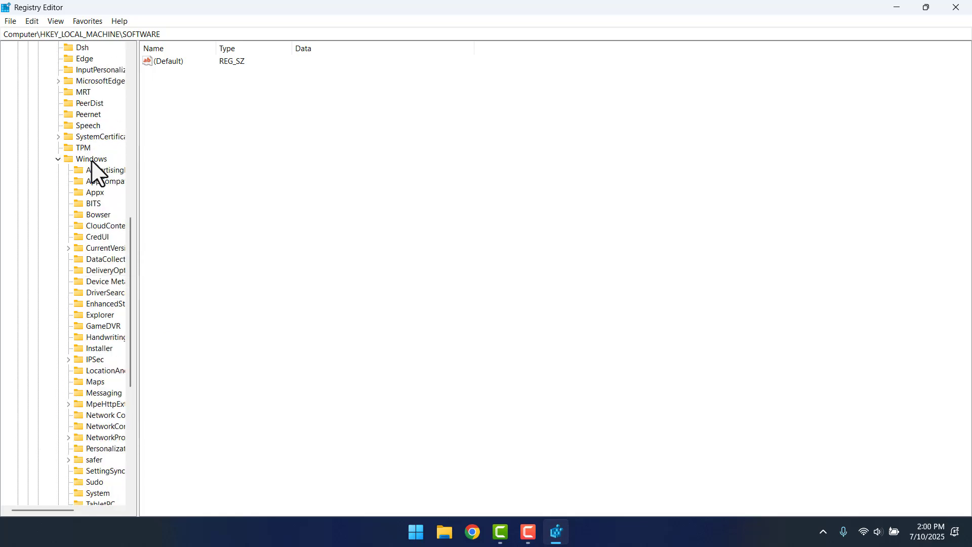
Step: Create a new, still-unnamed key under the Windows policies key
{"action": "right_click", "coordinate": [90, 159]}
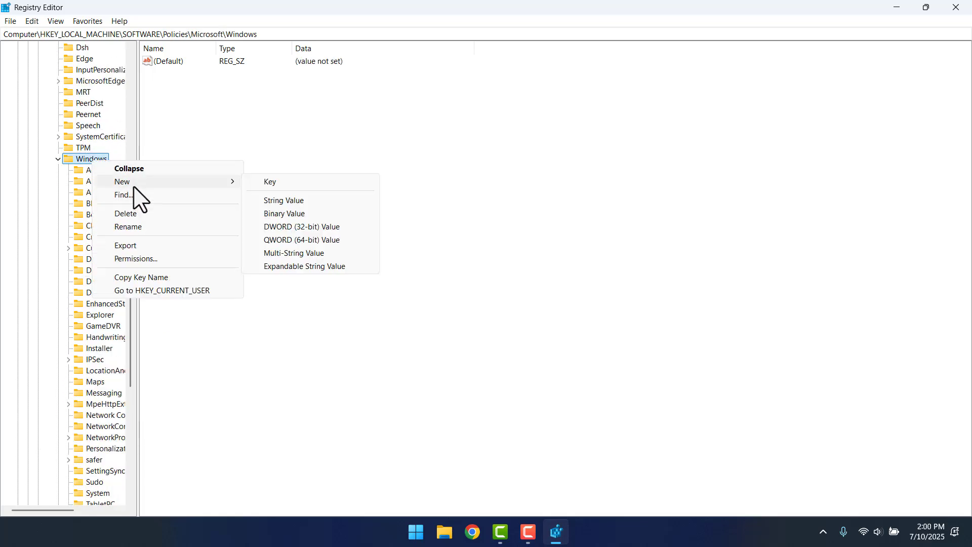
{"action": "mouse_move", "coordinate": [284, 190]}
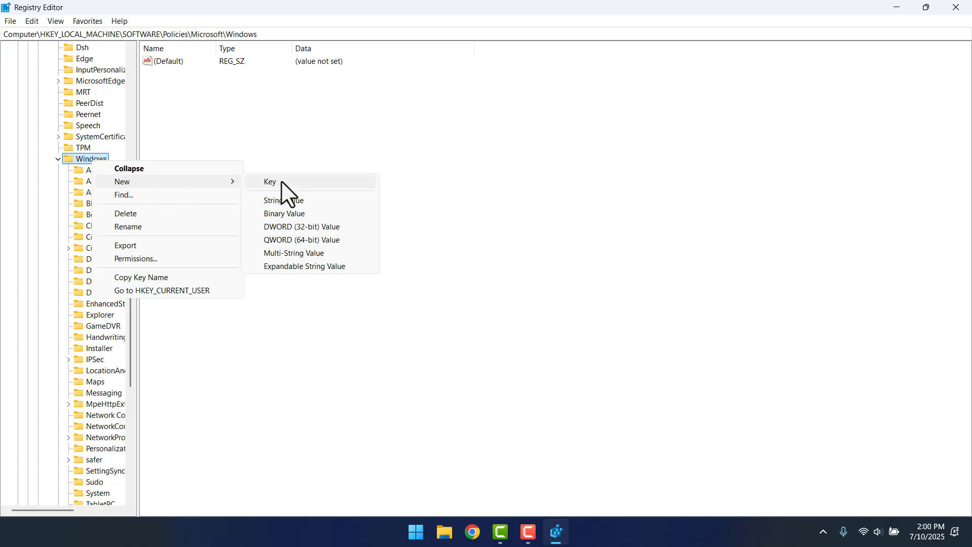
{"action": "left_click", "coordinate": [271, 181]}
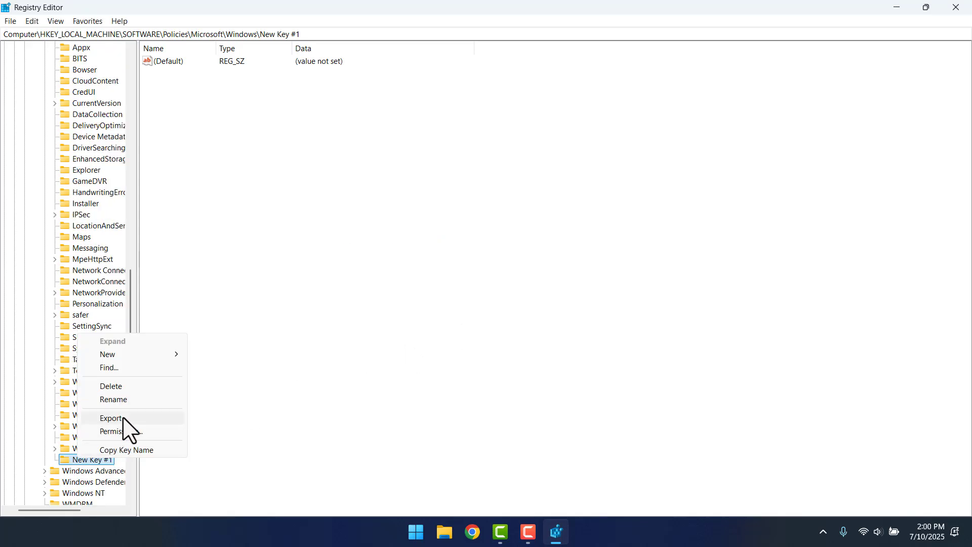
Step: Delete the existing WindowsUpdate key and its AU subkey, confirming the deletion
{"action": "left_click", "coordinate": [111, 386]}
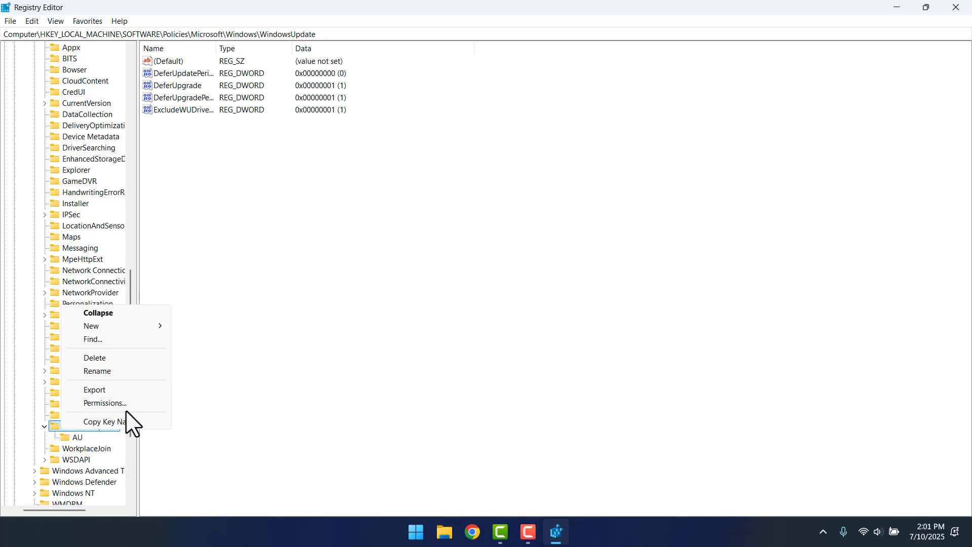
{"action": "left_click", "coordinate": [94, 358]}
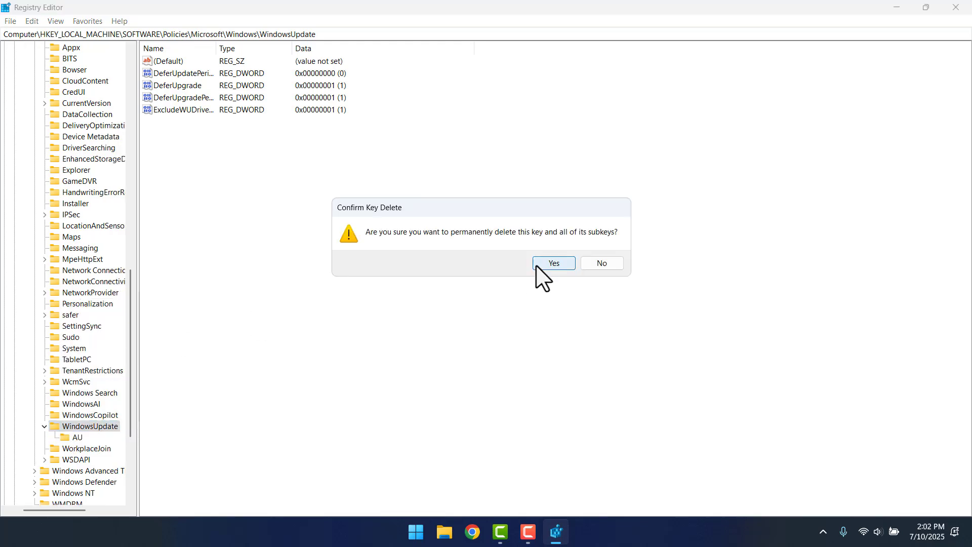
{"action": "left_click", "coordinate": [553, 264]}
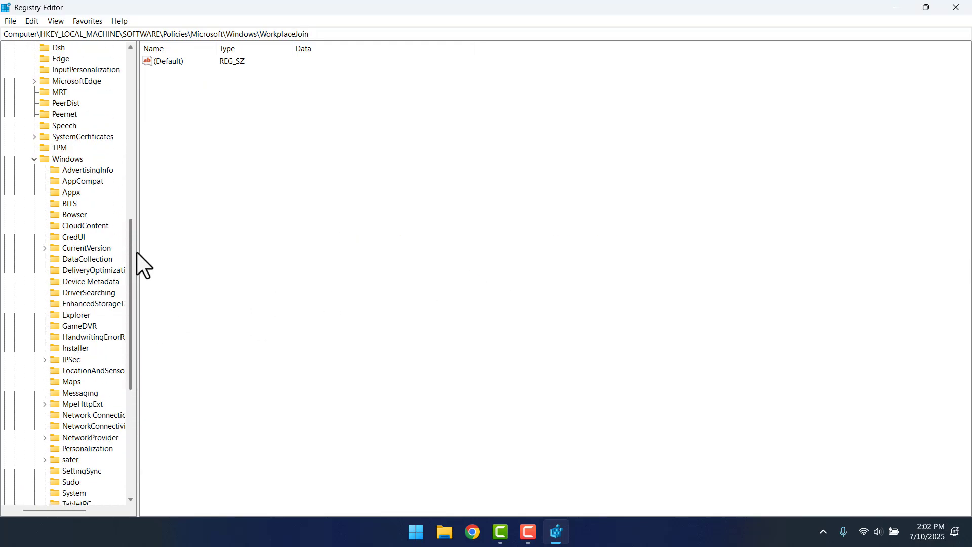
{"action": "scroll", "scroll_direction": "up", "scroll_amount": 3}
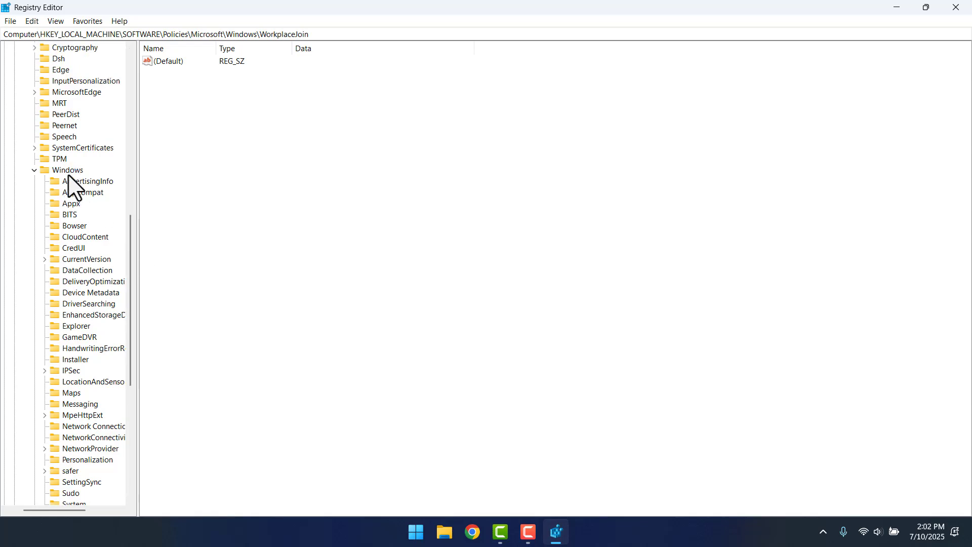
Step: Create a fresh key named WindowsUpdate under Policies\Microsoft\Windows
{"action": "right_click", "coordinate": [68, 170]}
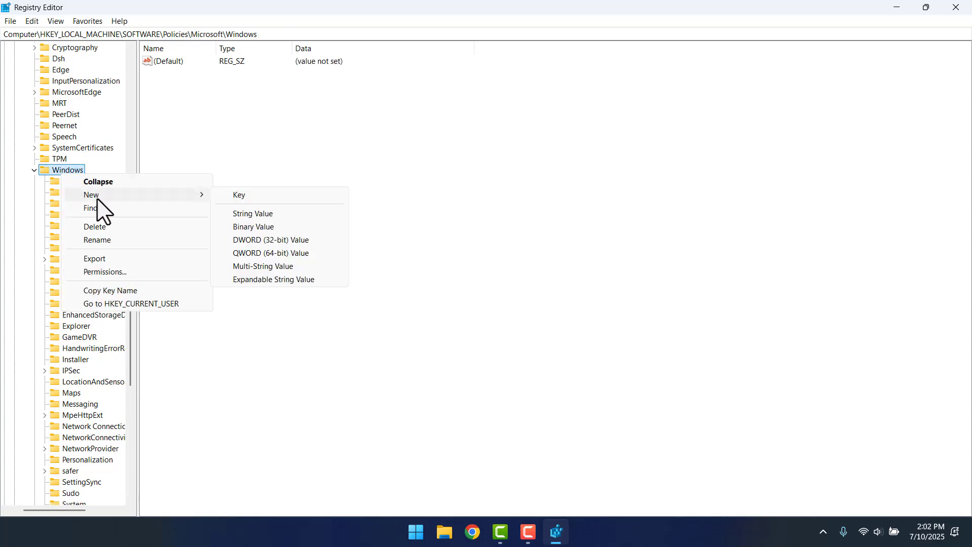
{"action": "mouse_move", "coordinate": [247, 202]}
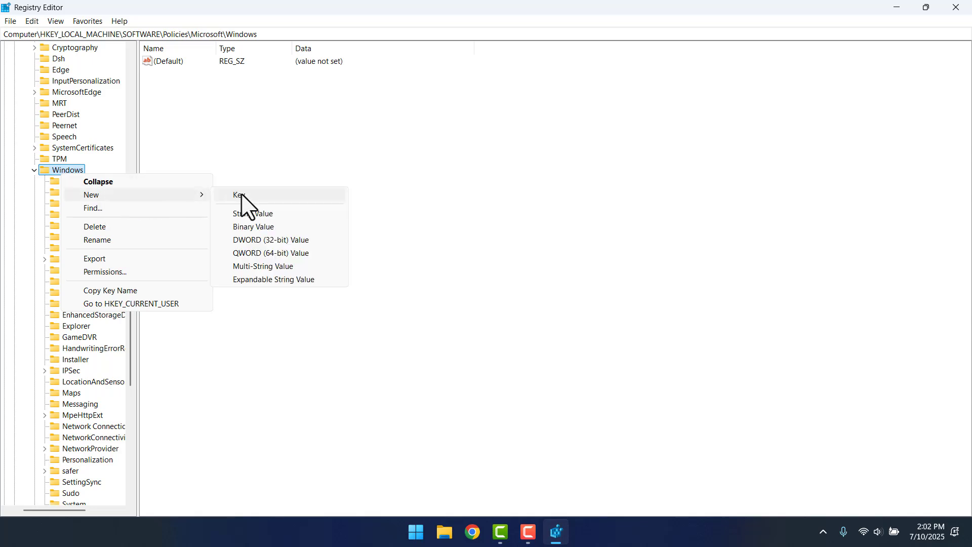
{"action": "left_click", "coordinate": [239, 194]}
{"action": "type", "text": "WindowsUpdate"}
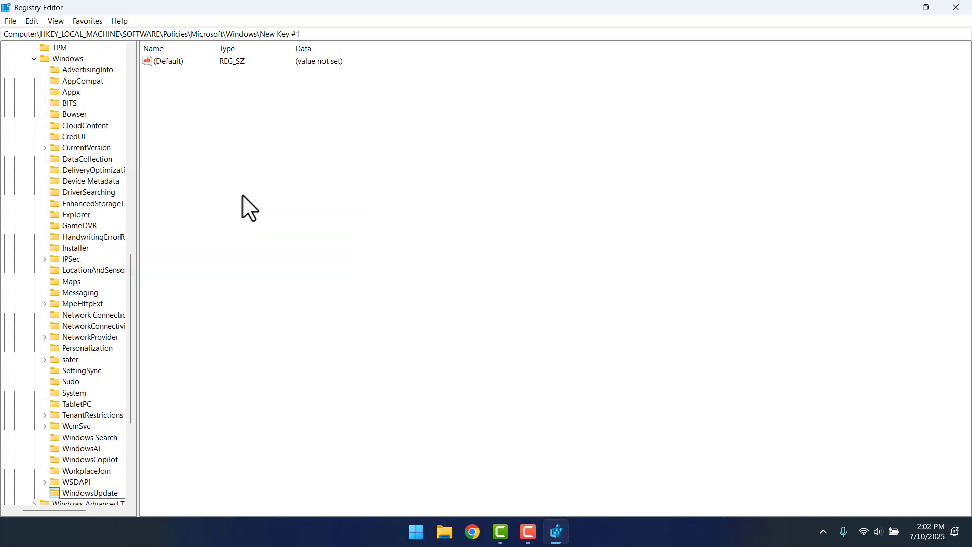
{"action": "left_click", "coordinate": [92, 492]}
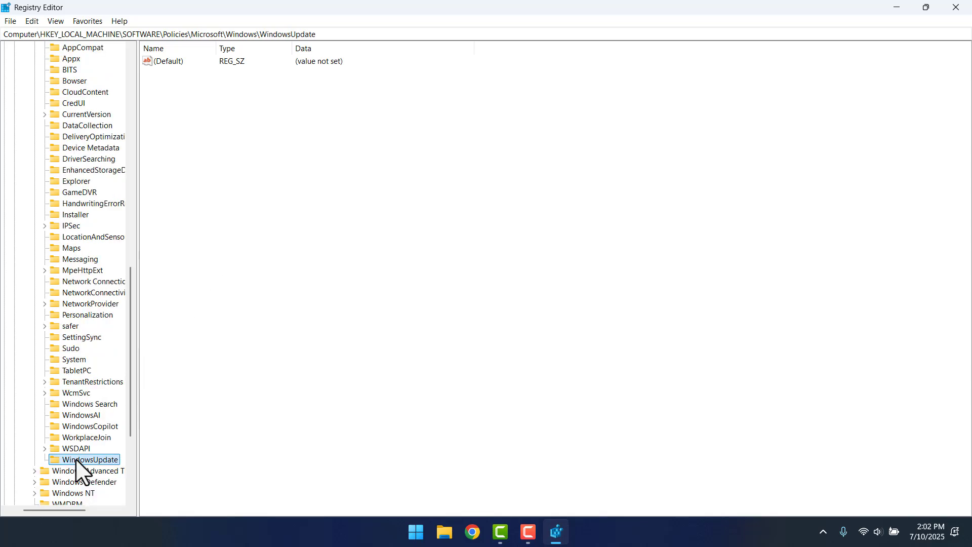
Step: Create a subkey named AU under the new WindowsUpdate key
{"action": "right_click", "coordinate": [90, 460]}
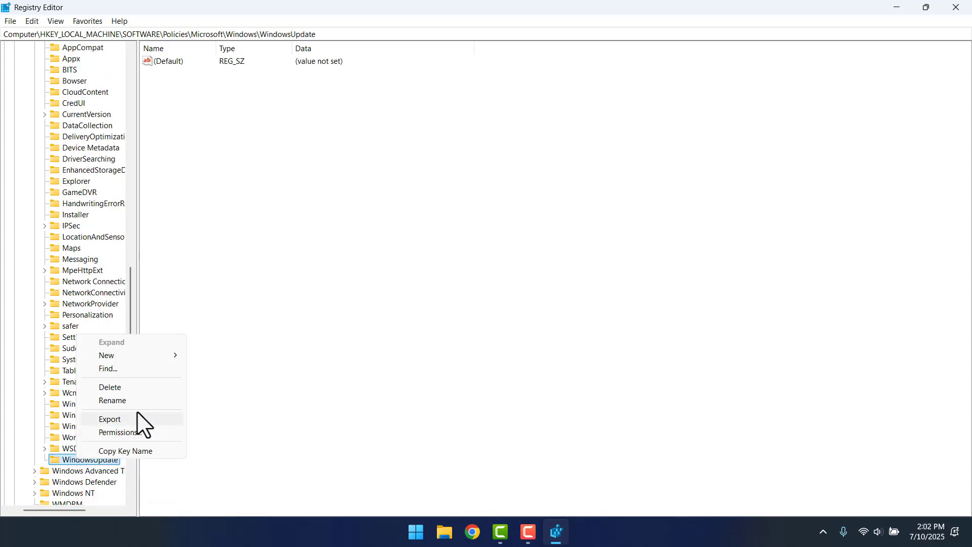
{"action": "left_click", "coordinate": [107, 355]}
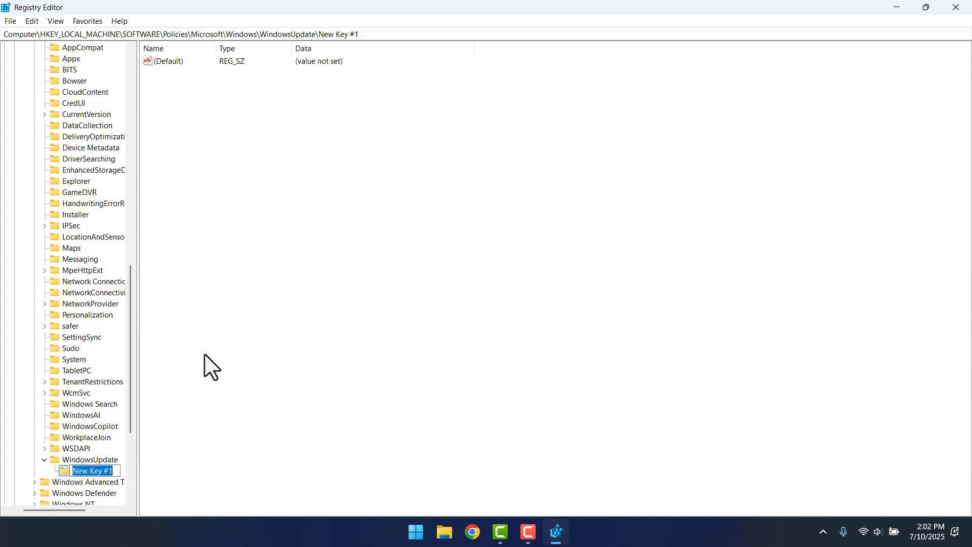
{"action": "type", "text": "AU"}
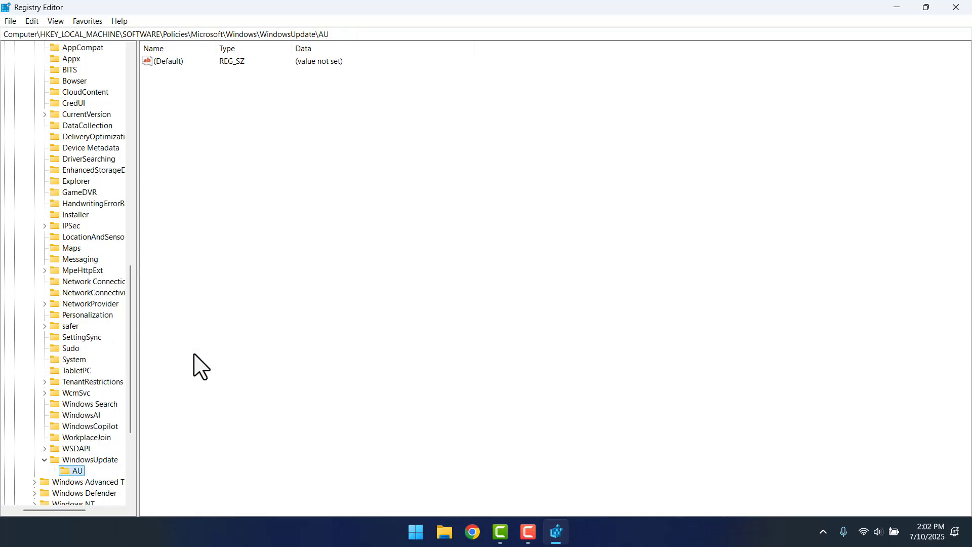
{"action": "mouse_move", "coordinate": [258, 116]}
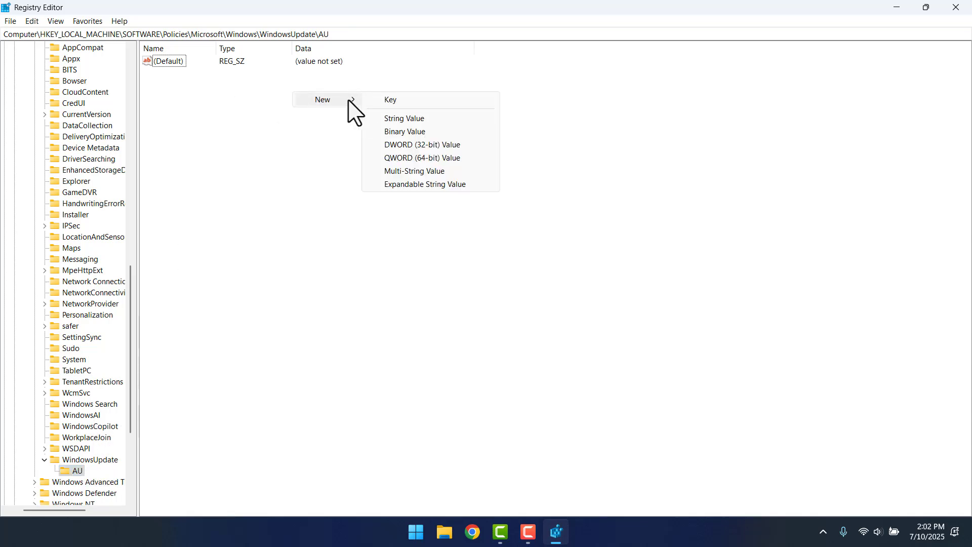
{"action": "mouse_move", "coordinate": [400, 102]}
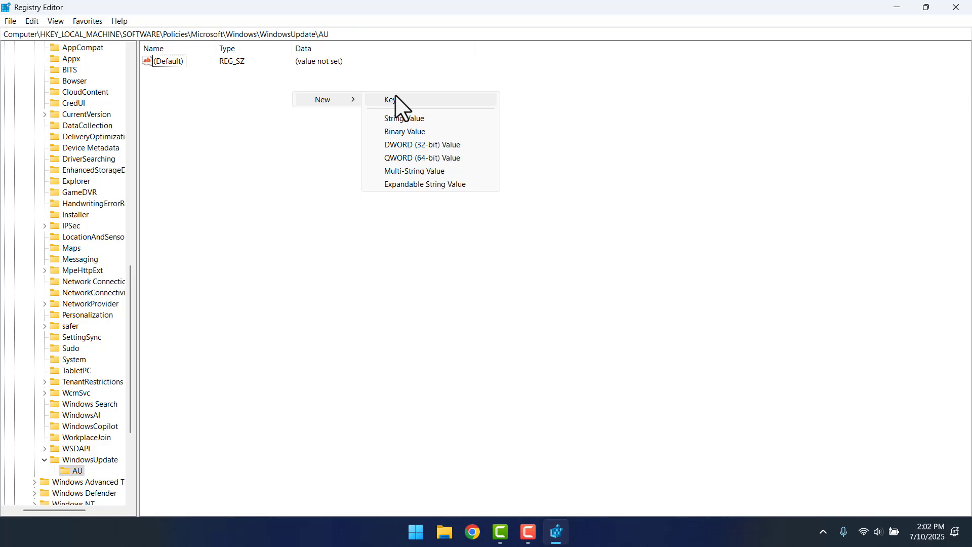
Step: Add a 32-bit DWORD value named NoAutoUpdate in the AU key
{"action": "left_click", "coordinate": [422, 145]}
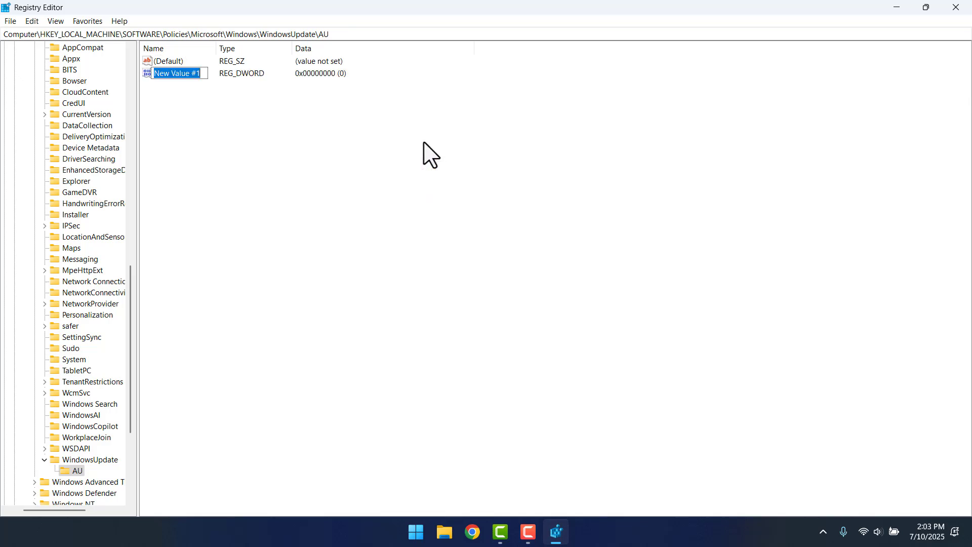
{"action": "type", "text": "NoAutoUpdate"}
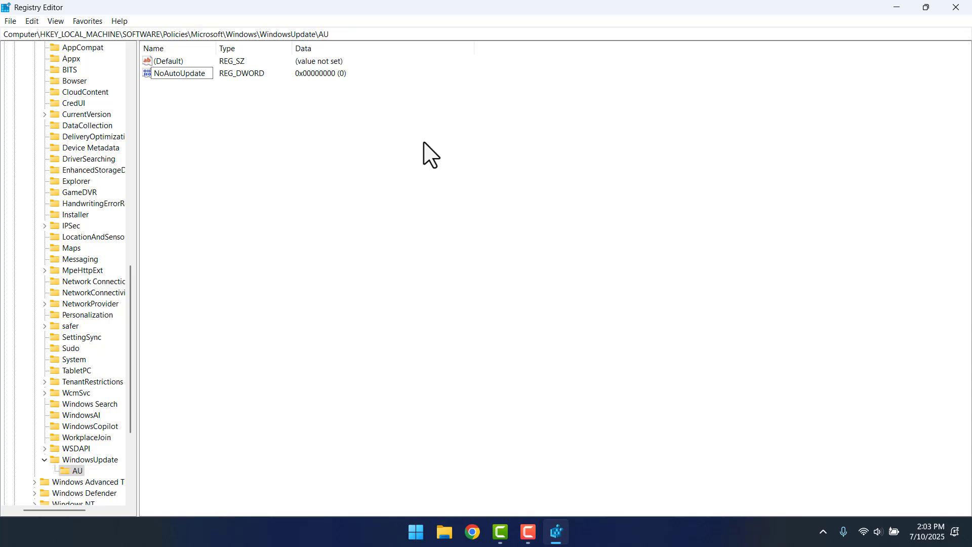
{"action": "left_click", "coordinate": [180, 73]}
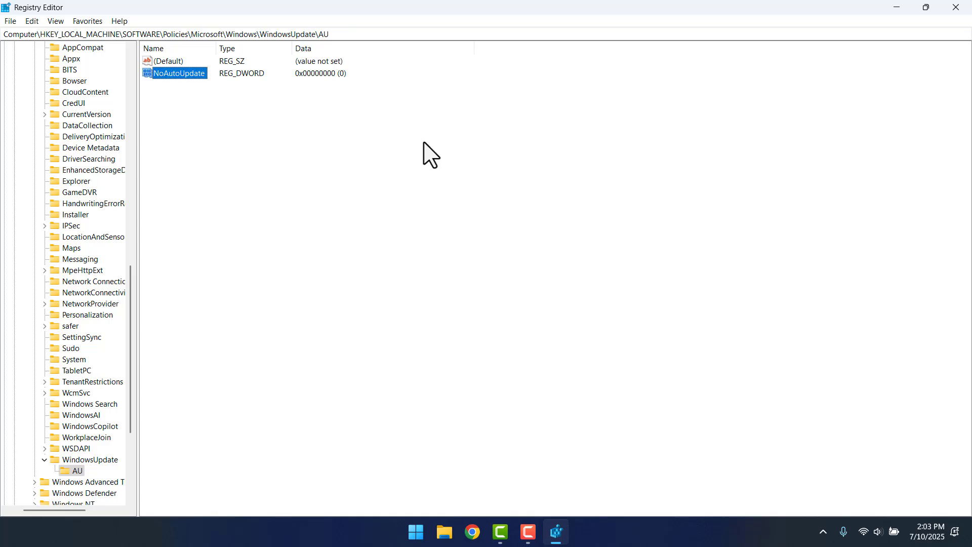
Step: Set NoAutoUpdate's value data to 1 and save it
{"action": "double_click", "coordinate": [181, 73]}
{"action": "type", "text": "1"}
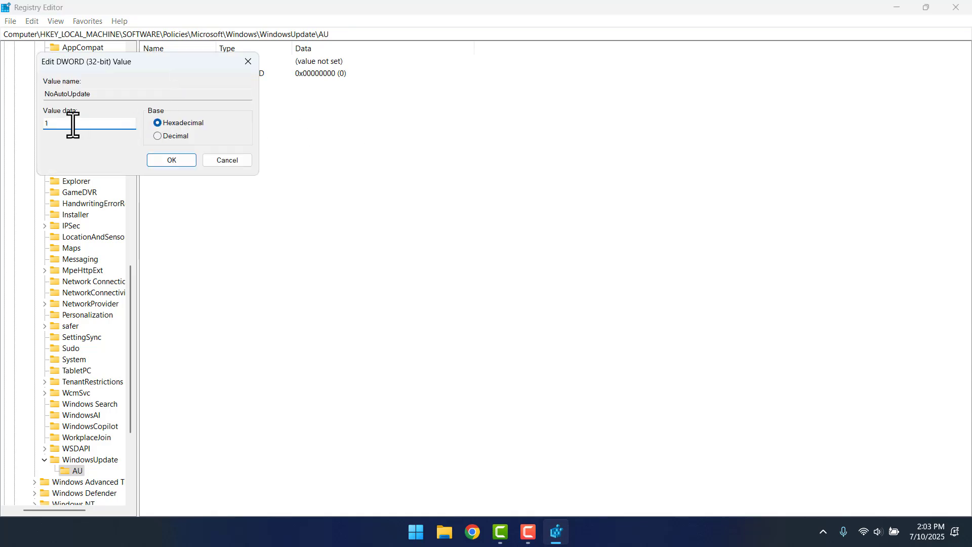
{"action": "left_click", "coordinate": [171, 159]}
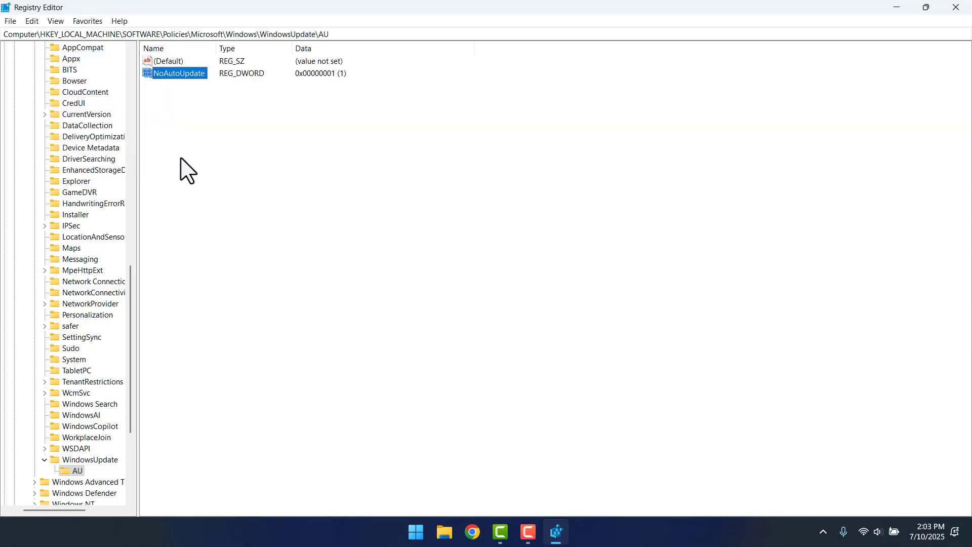
{"action": "mouse_move", "coordinate": [275, 210]}
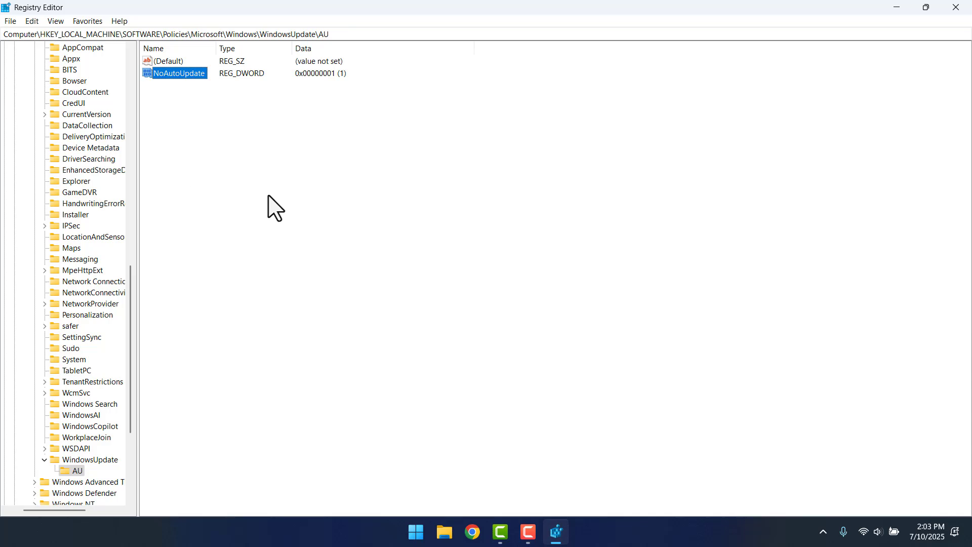
{"action": "mouse_move", "coordinate": [285, 191]}
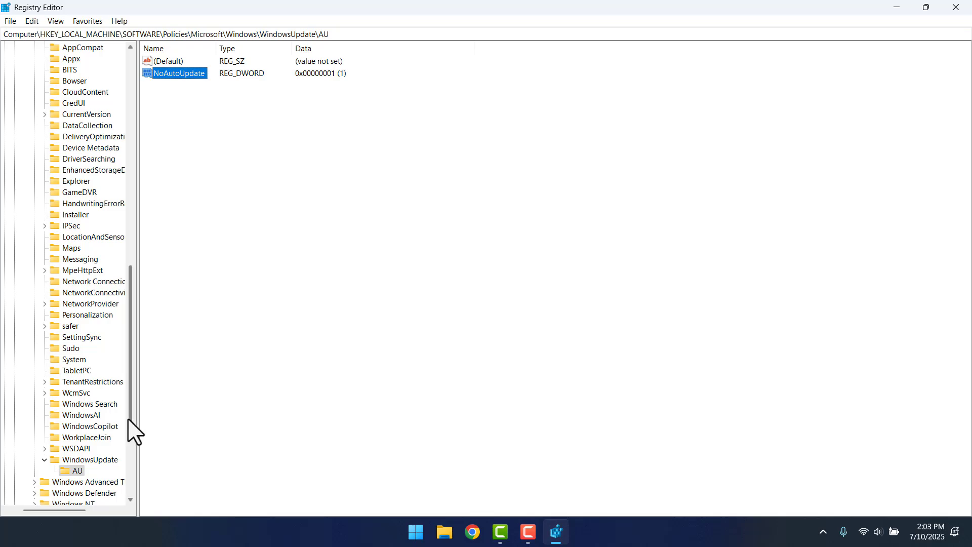
{"action": "mouse_move", "coordinate": [377, 241]}
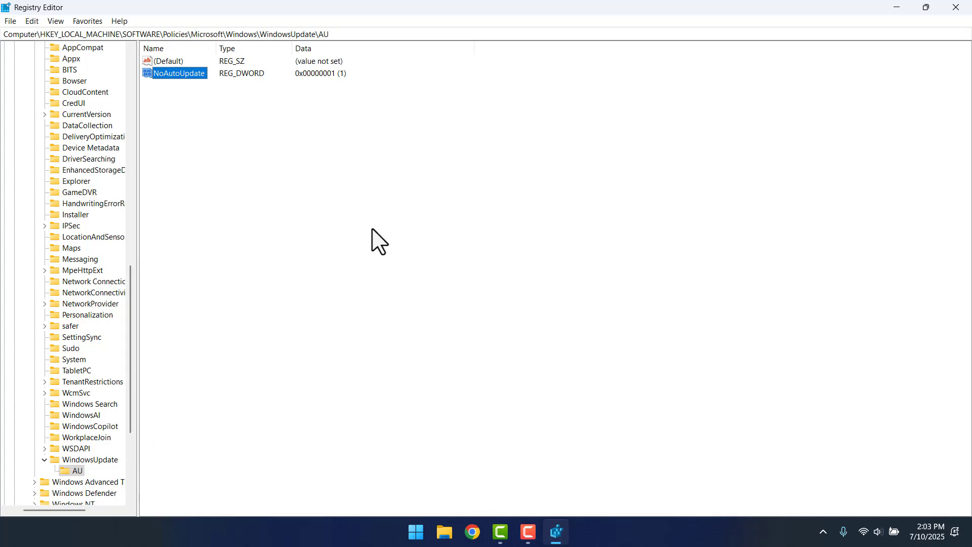